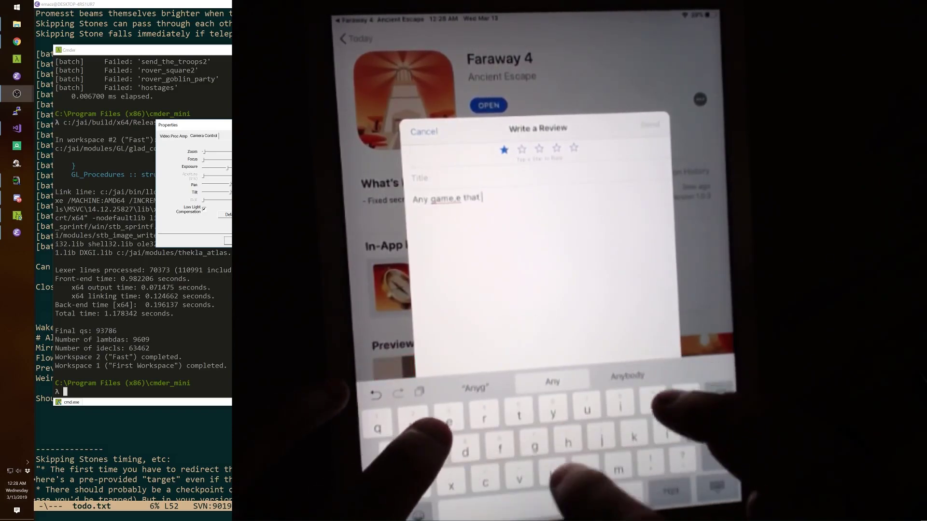
Step: Write the review body: any app that badgers for ratings gets one star, especially a paid one
type("bugs")
type("Any app")
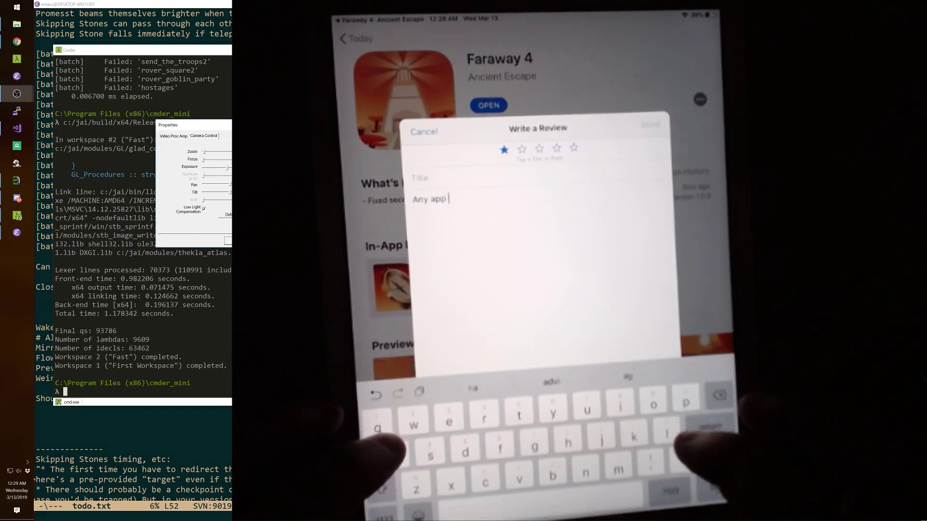
type("that")
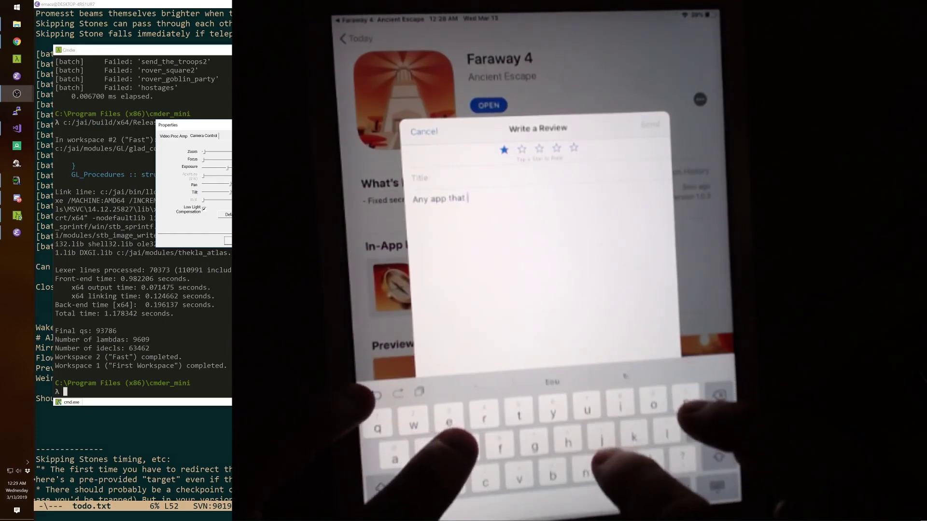
type("badgers me to rate")
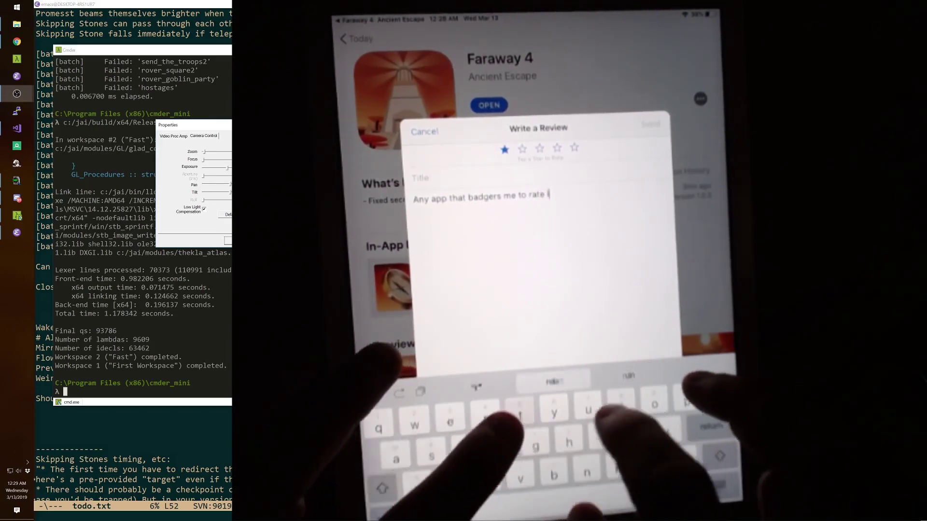
type("gets one star,")
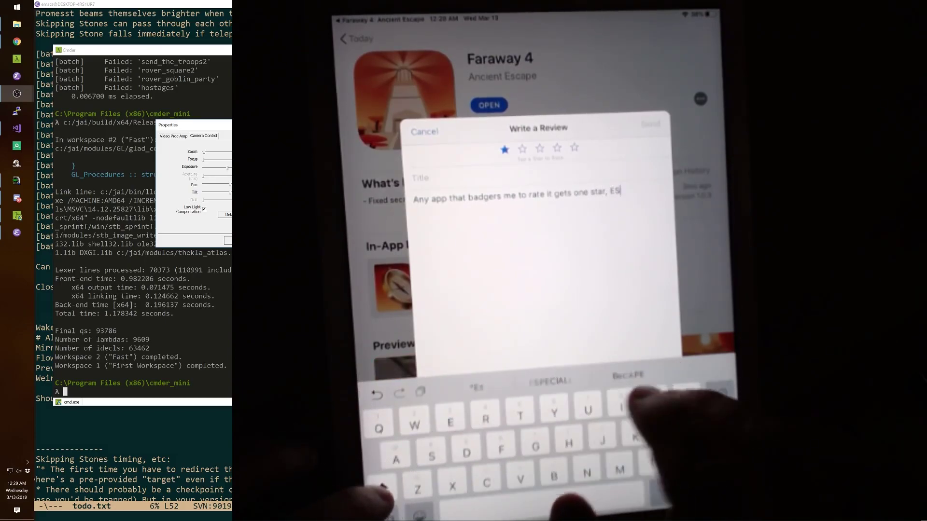
type("ESPECIALLY if i")
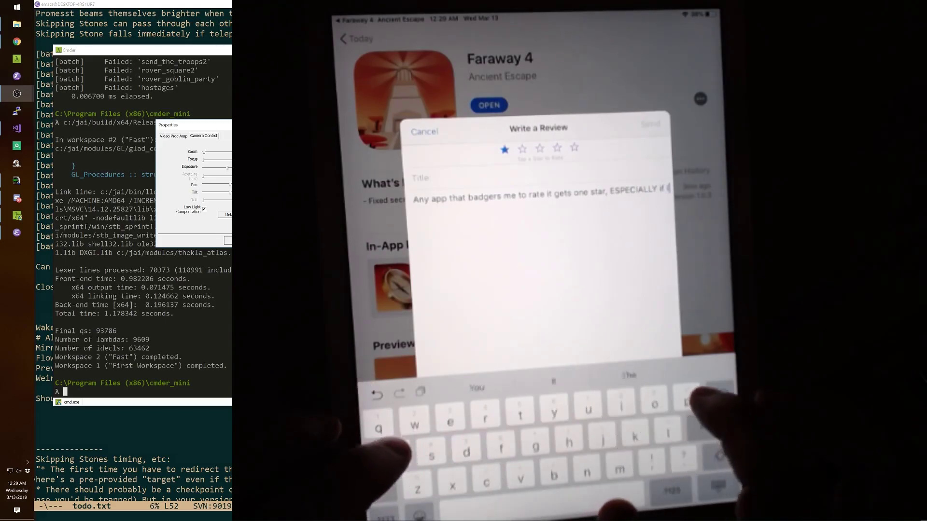
type("paid for it.")
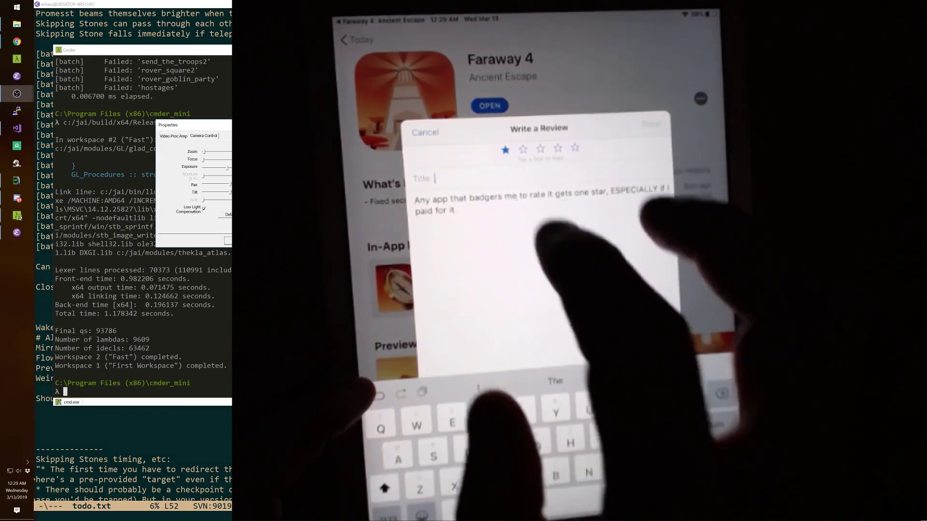
Step: Enter the review title 'One Star'
type("One")
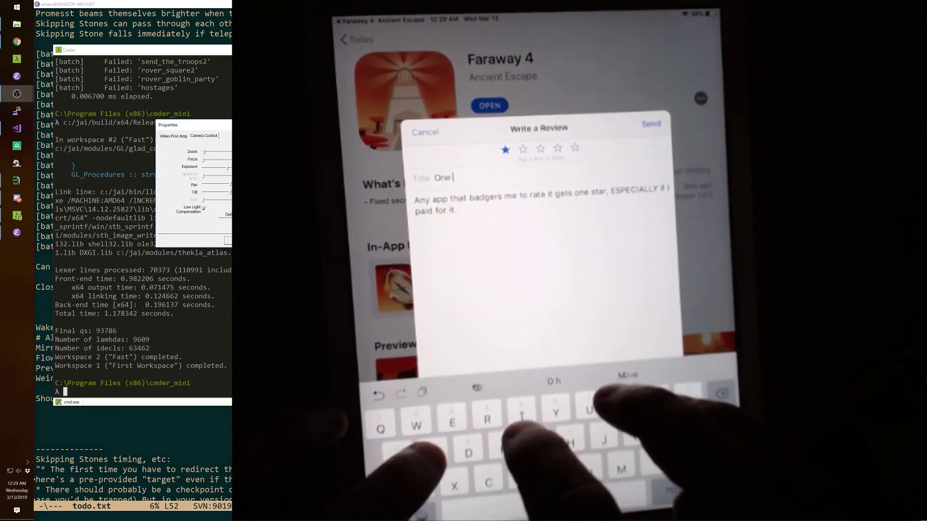
type("Star")
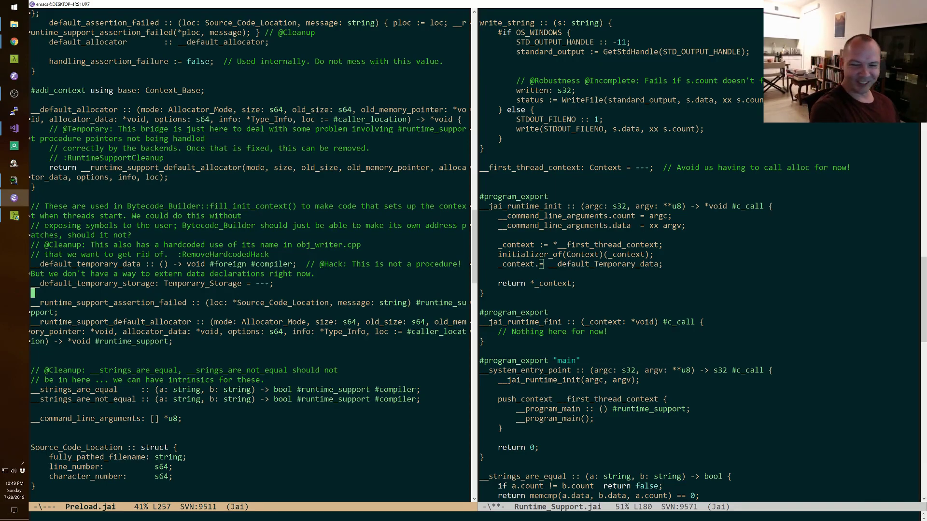
key("down")
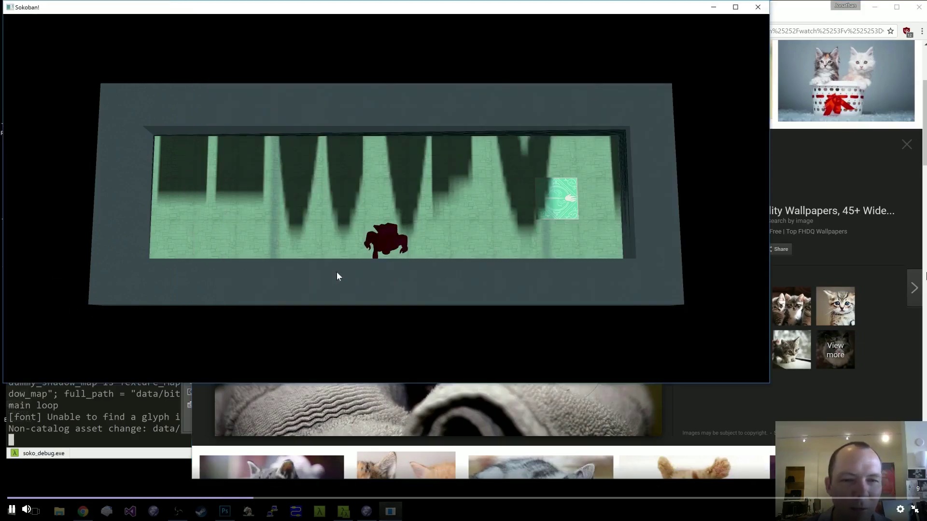
left_click(224, 511)
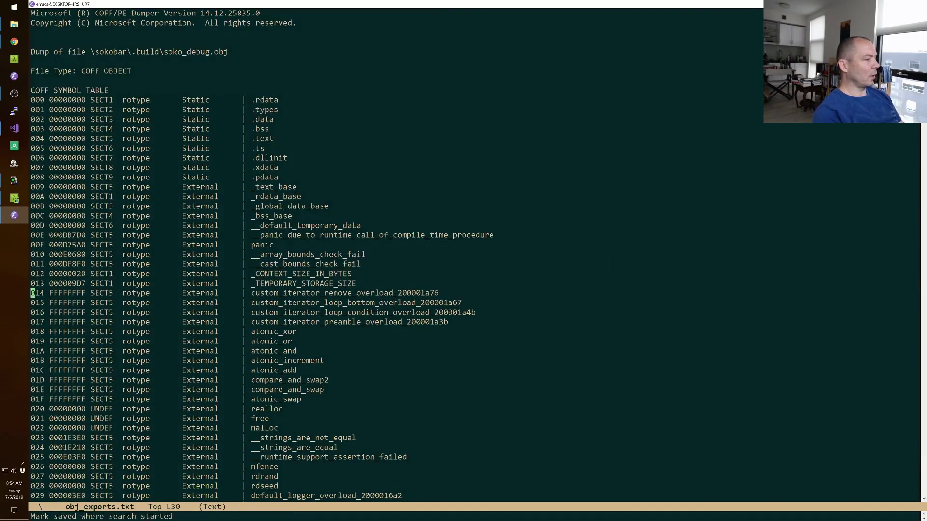
Step: Scroll down the COFF symbol table to later external entries like DeleteFileW and FindClose
key("down")
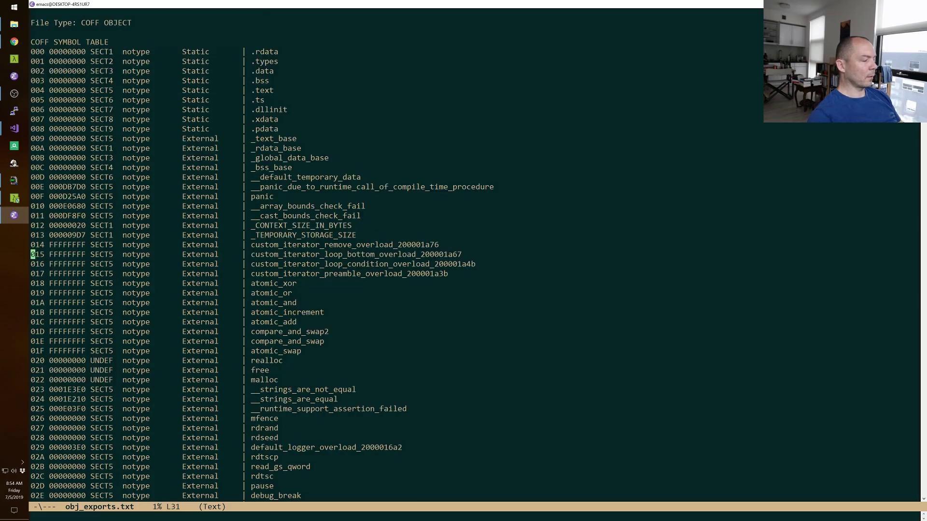
scroll("down", 3)
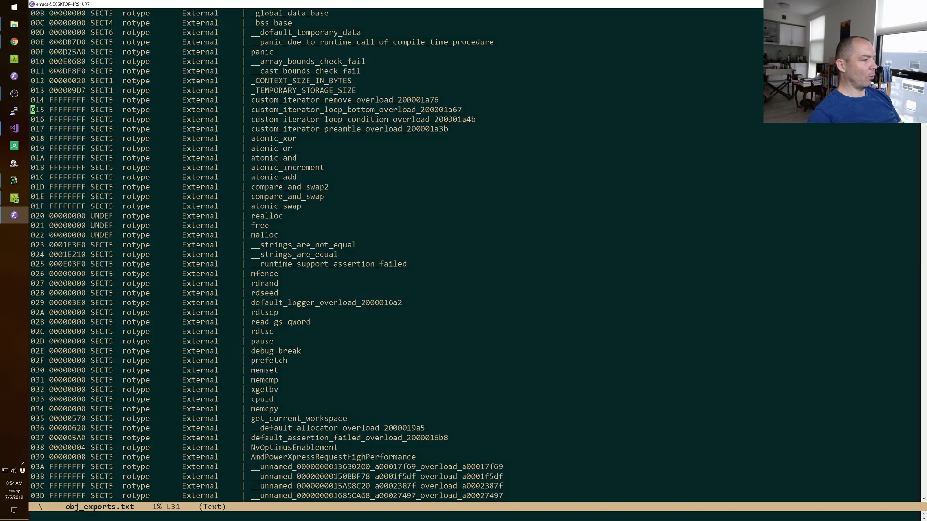
scroll("down", 3)
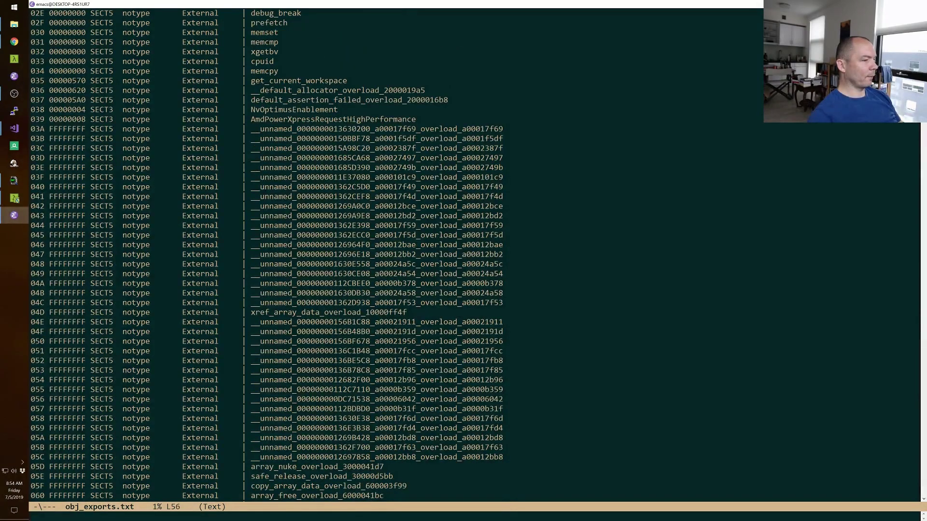
scroll("down", 3)
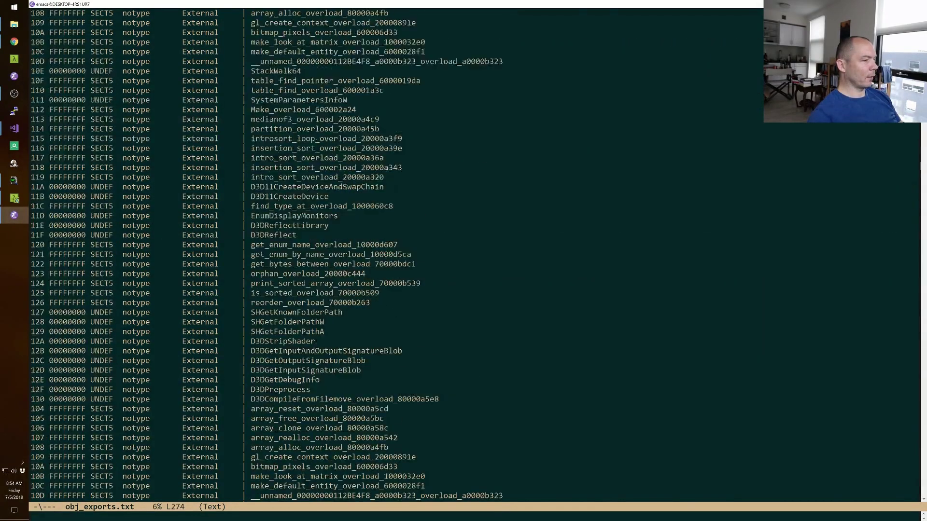
scroll("down", 3)
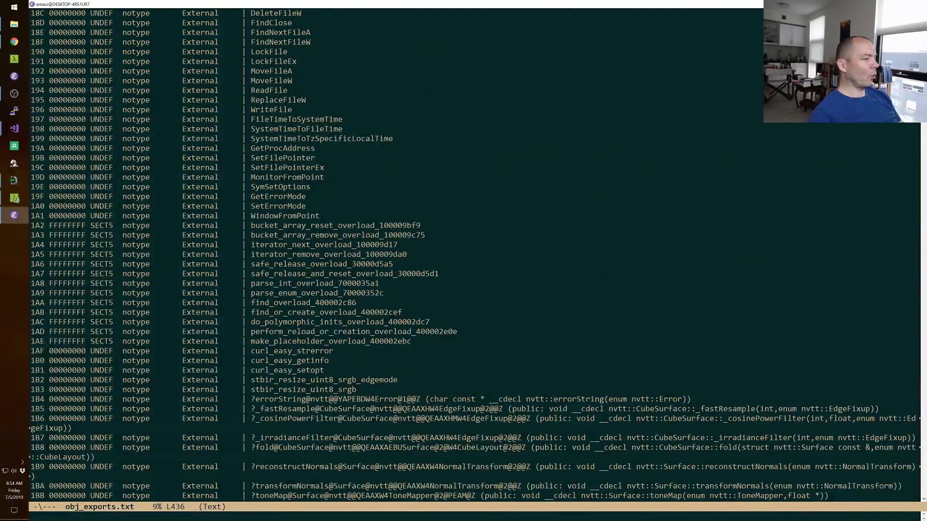